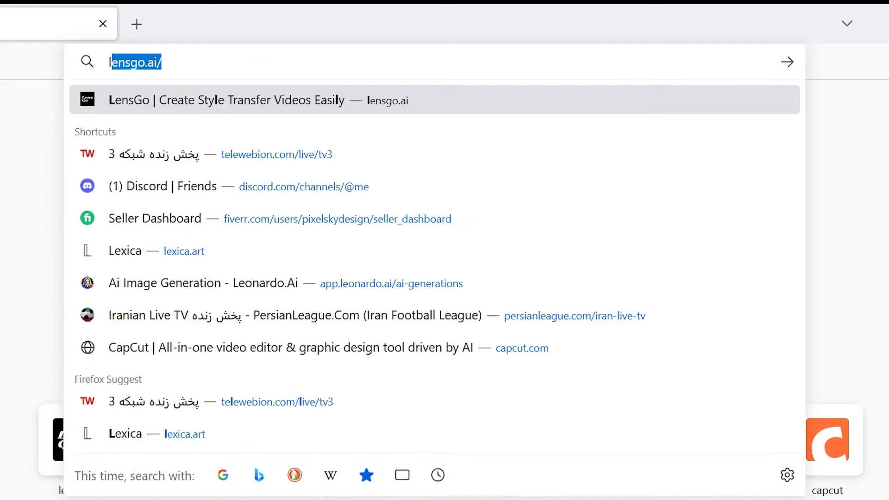
Open Leonardo.Ai from the 'leonar' address-bar suggestion and browse its home dashboard.
{"action": "type", "text": "leonardo.ai/?_gl=1*18caxuj*_ga*MTY2MDI0NjE2Ni4xNzA5MzI3MTMy*_ga_9SZY51046C*MTcwOTMzOD"}
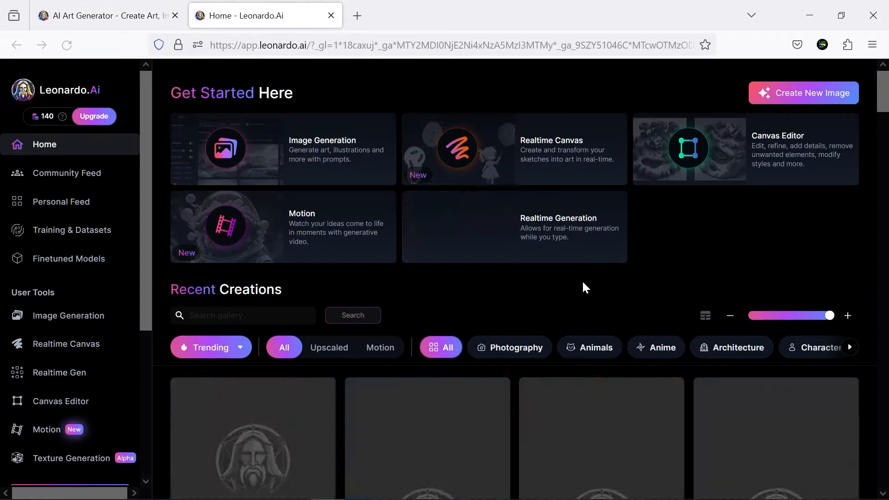
{"action": "scroll", "scroll_direction": "down", "scroll_amount": 3}
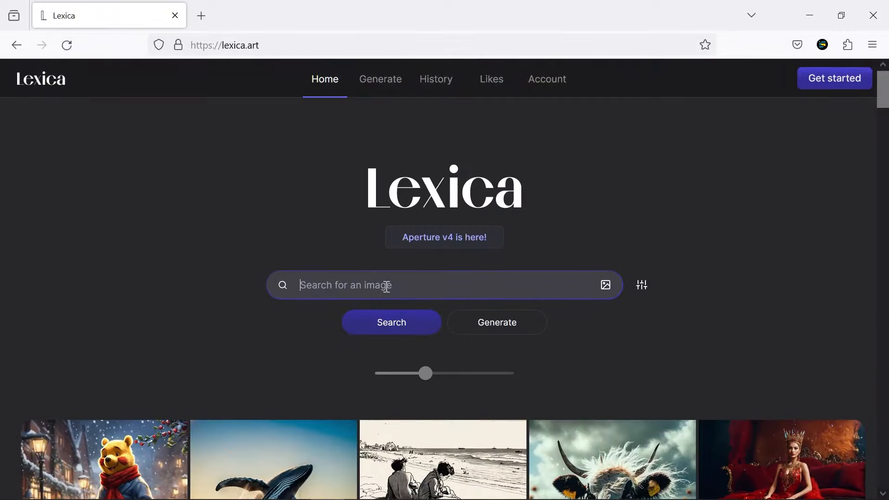
Search Lexica for 'hacker girl' and scroll through the gallery results.
{"action": "type", "text": "hacker girl"}
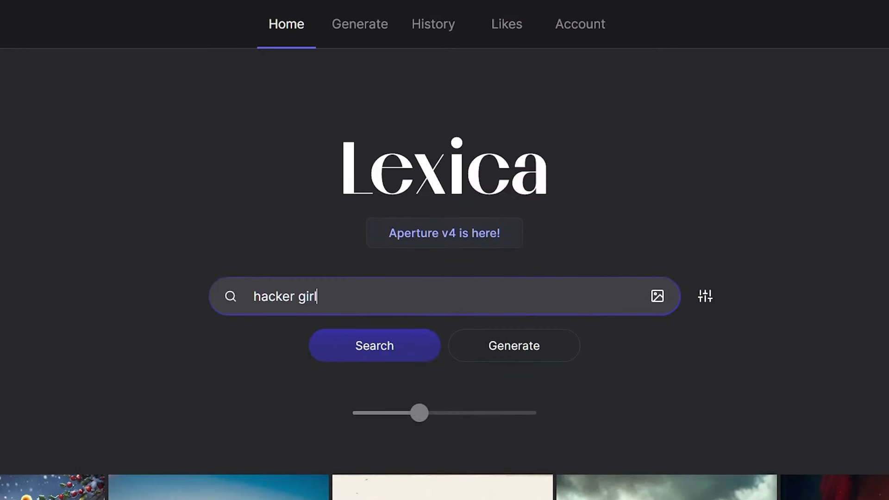
{"action": "left_click", "coordinate": [374, 346]}
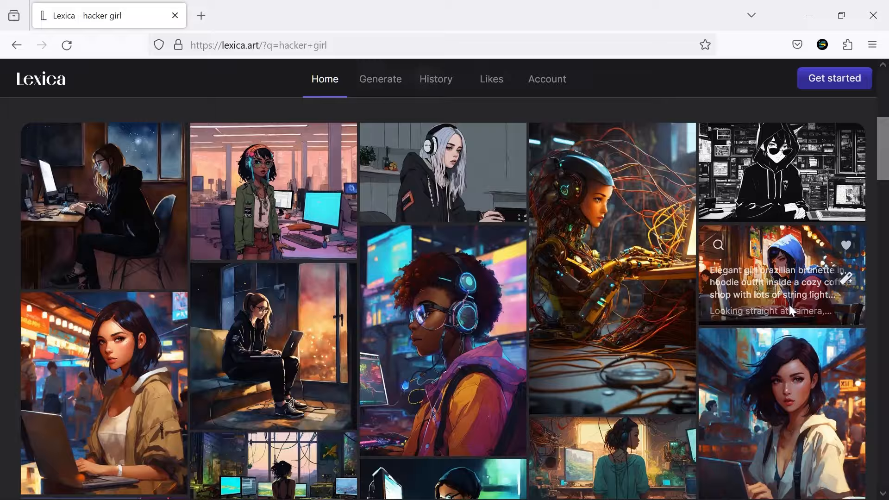
{"action": "scroll", "scroll_direction": "down", "scroll_amount": 3}
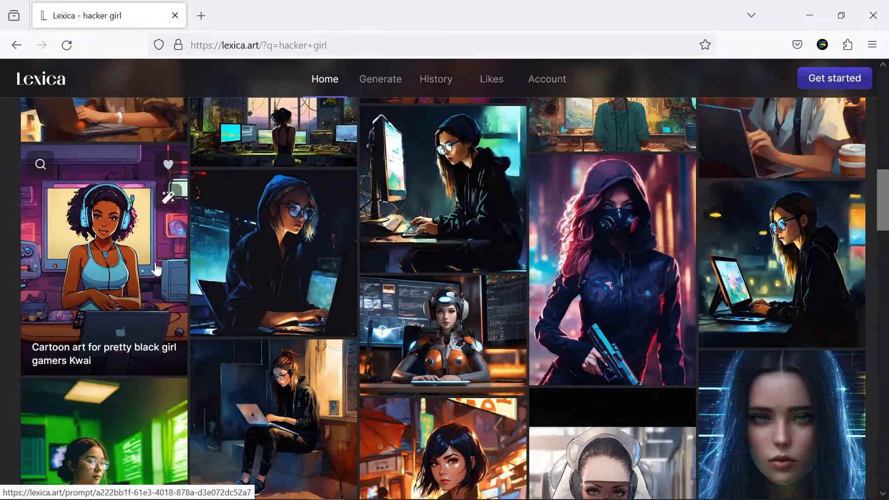
{"action": "scroll", "scroll_direction": "up", "scroll_amount": 3}
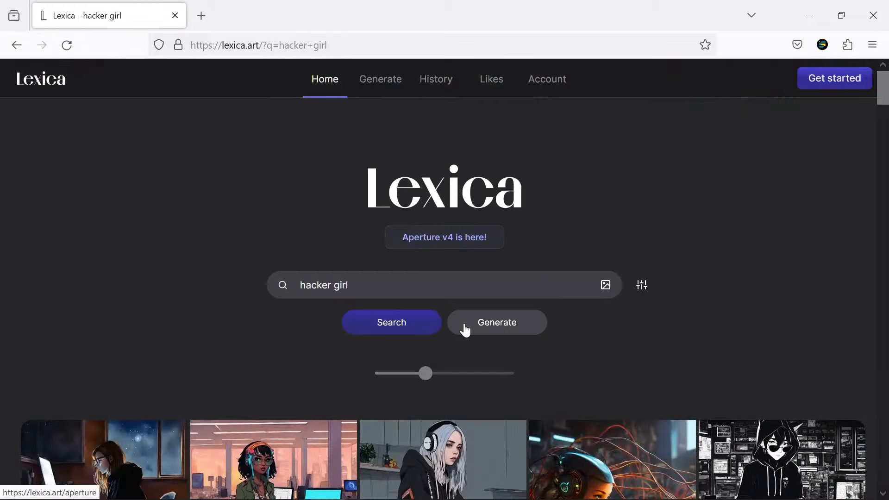
{"action": "left_click", "coordinate": [496, 322]}
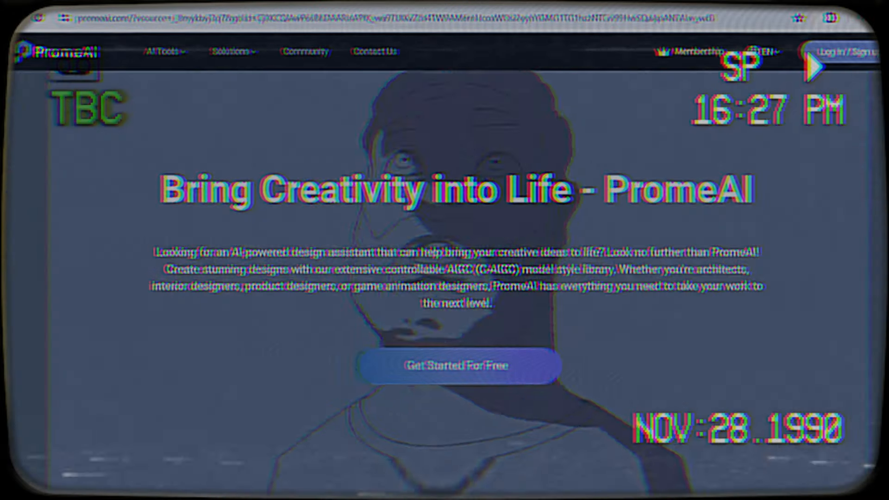
Open PromeAI's AI Image Generator and enter the hooded hacker girl prompt.
{"action": "type", "text": "promeai.com"}
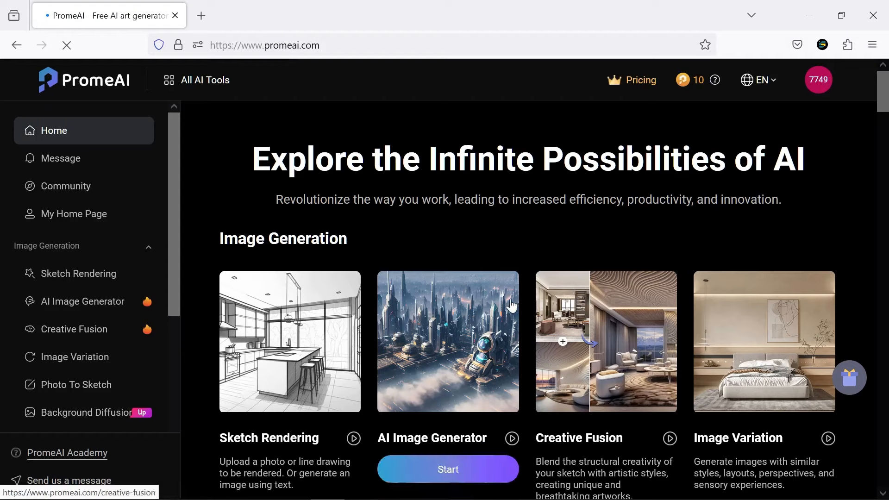
{"action": "left_click", "coordinate": [82, 301]}
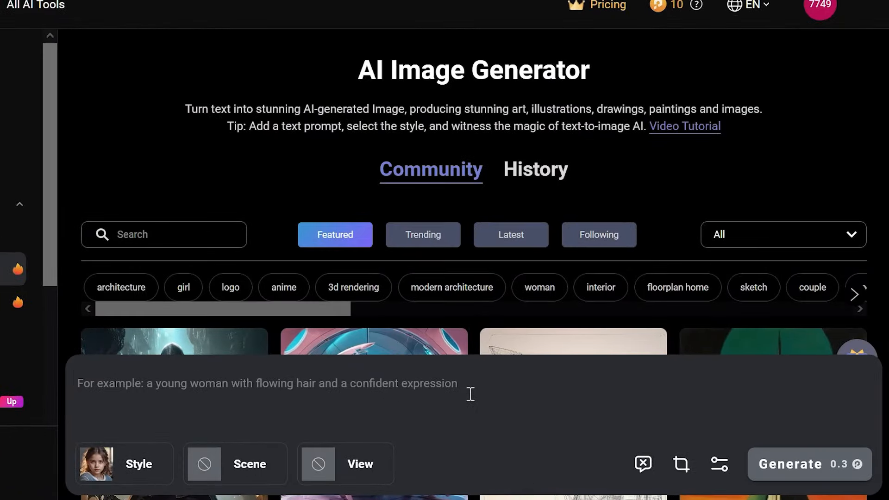
{"action": "type", "text": "a hacker girl sitting in front of camera, directed to camera, looking right at the camera , front view, hide hair under the hat, wearing a hoody, her eyes are shadowed, cinematic, angry, in a studio"}
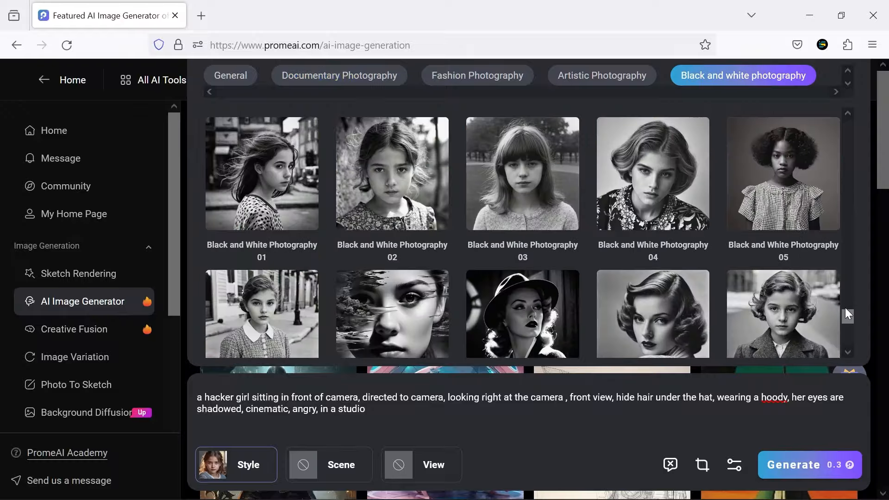
Choose Anime style, Home Office scene, camera view and the output aspect ratio.
{"action": "left_click", "coordinate": [235, 464]}
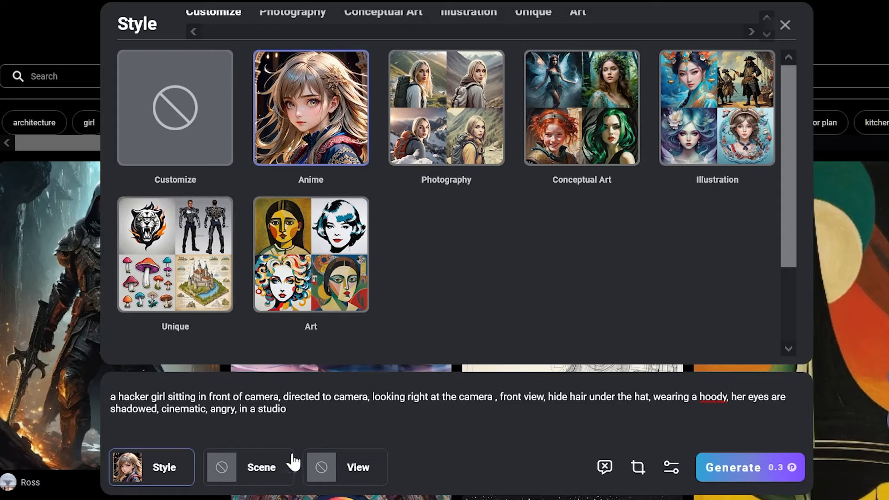
{"action": "left_click", "coordinate": [249, 466]}
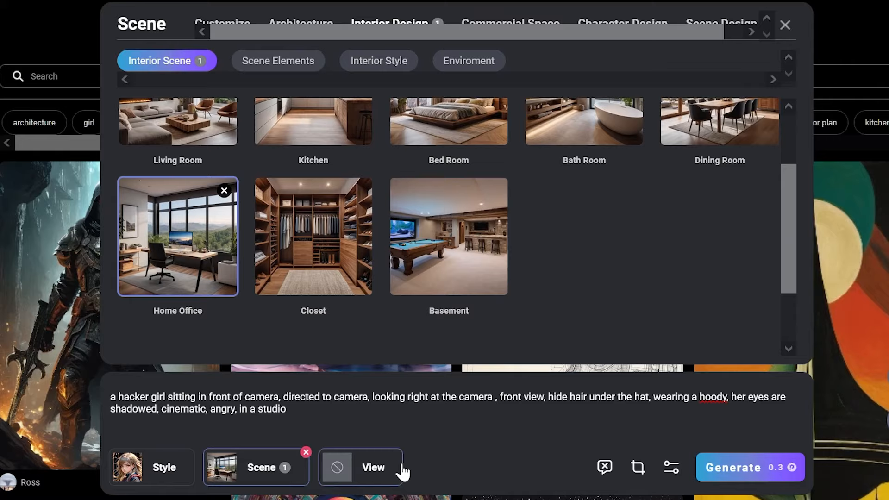
{"action": "left_click", "coordinate": [361, 467]}
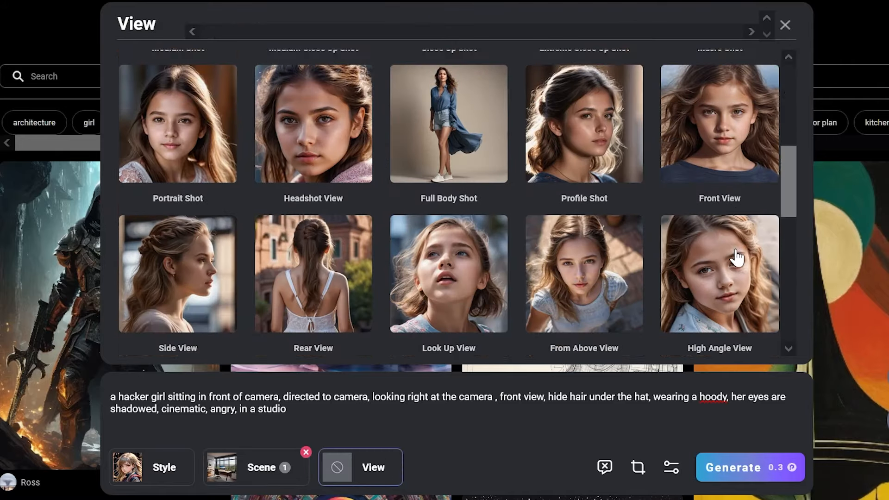
{"action": "left_click", "coordinate": [637, 467]}
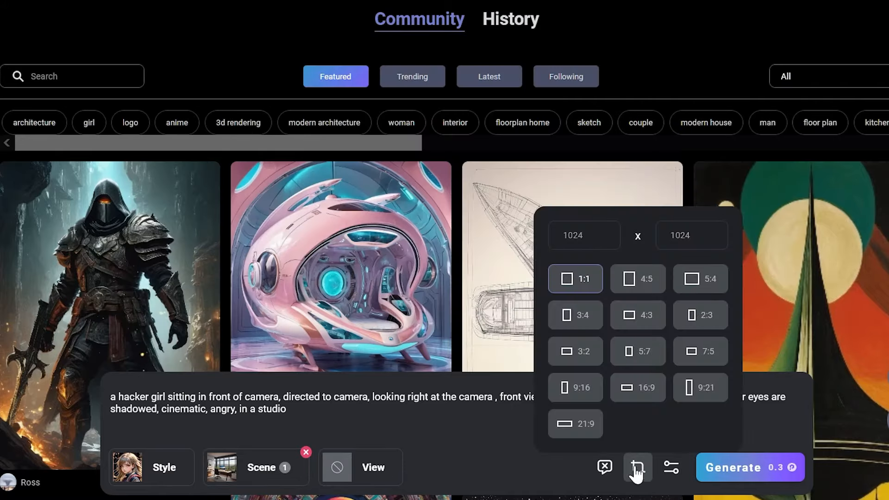
{"action": "left_click", "coordinate": [671, 467]}
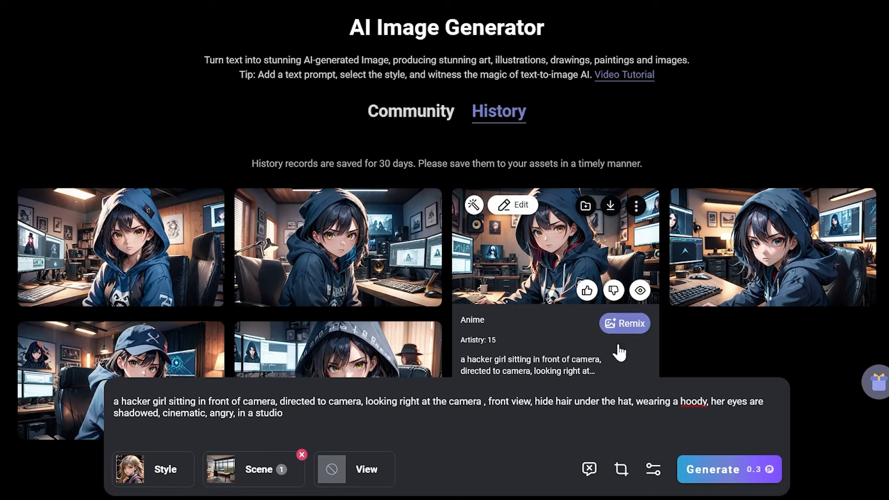
Preview-download the hooded girl image with the shadowy figure from History.
{"action": "scroll", "scroll_direction": "down", "scroll_amount": 3}
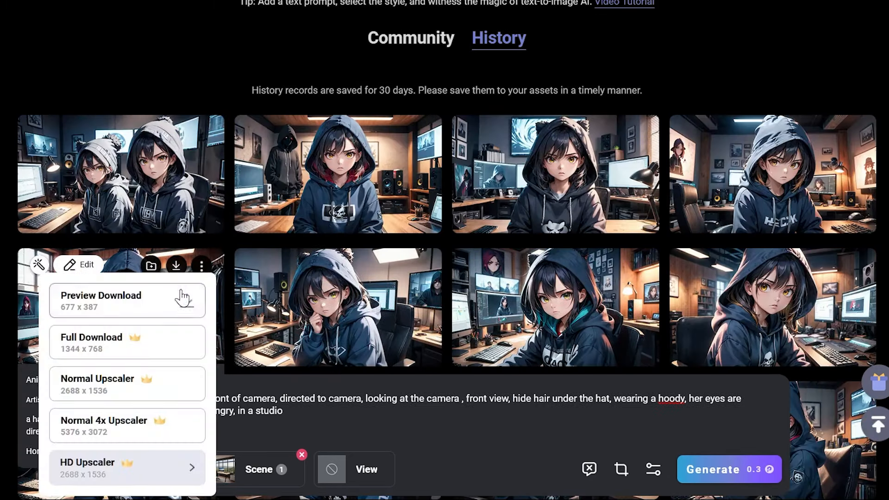
{"action": "left_click", "coordinate": [101, 295]}
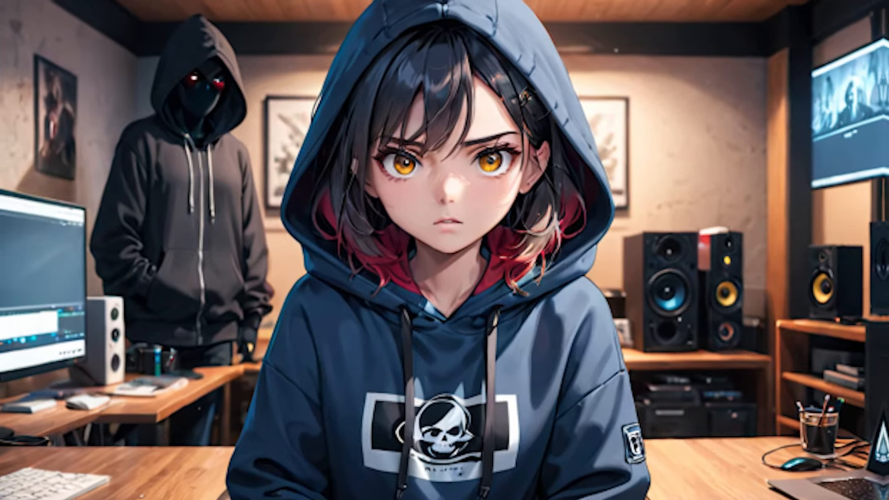
Erase the girl's mouth on cleanup.pictures in a new tab, then open another tab.
{"action": "left_click", "coordinate": [357, 15]}
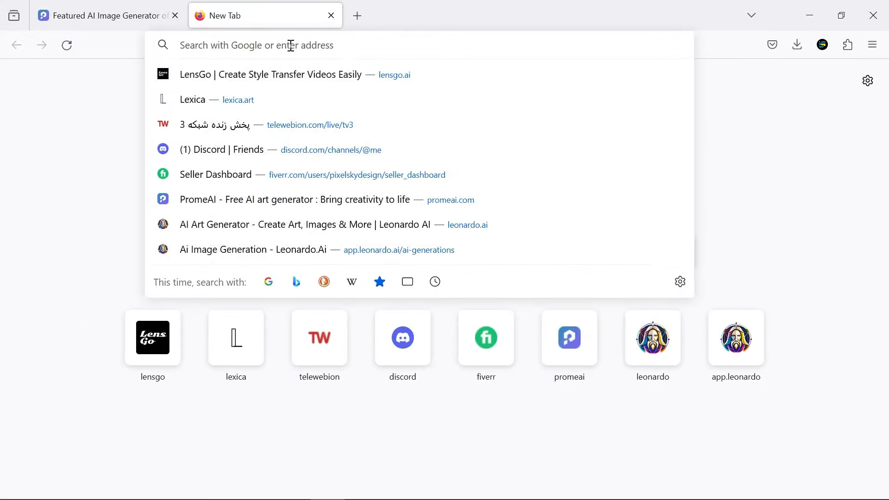
{"action": "type", "text": "cleanup p"}
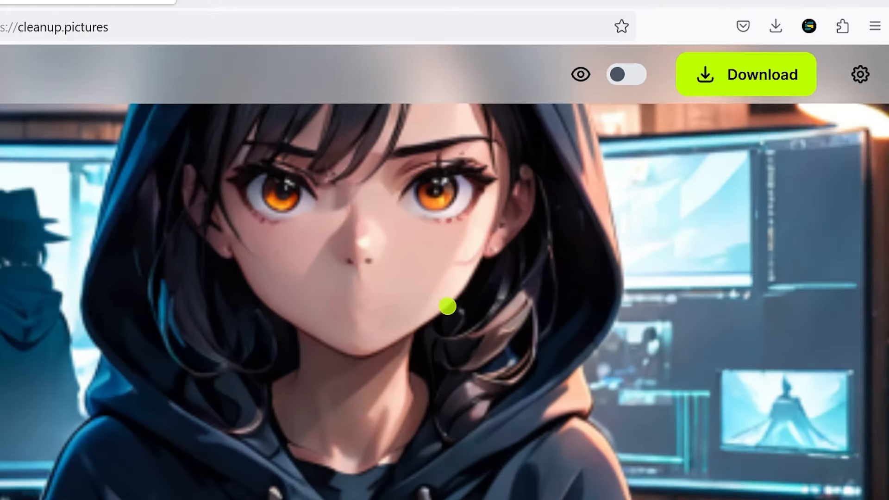
{"action": "left_click", "coordinate": [512, 15]}
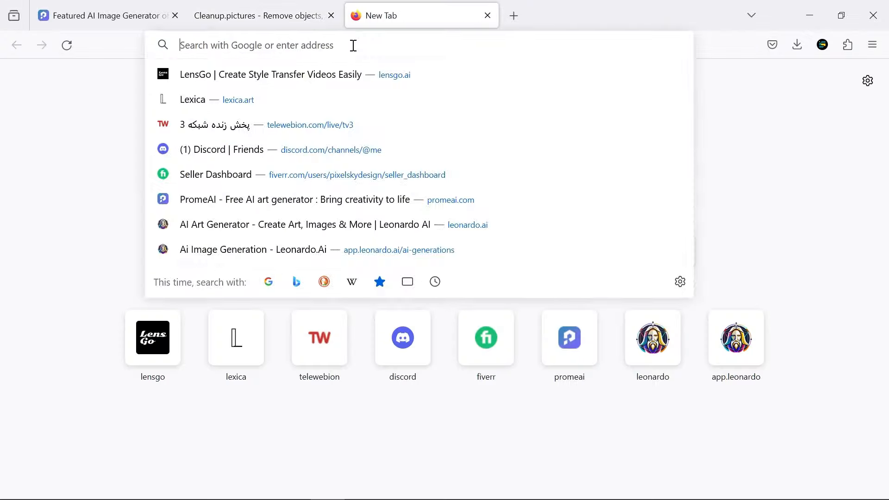
Upscale the hacker girl image 2x to 1354×774 in MindOnMap and save it.
{"action": "type", "text": "mindonmap.com"}
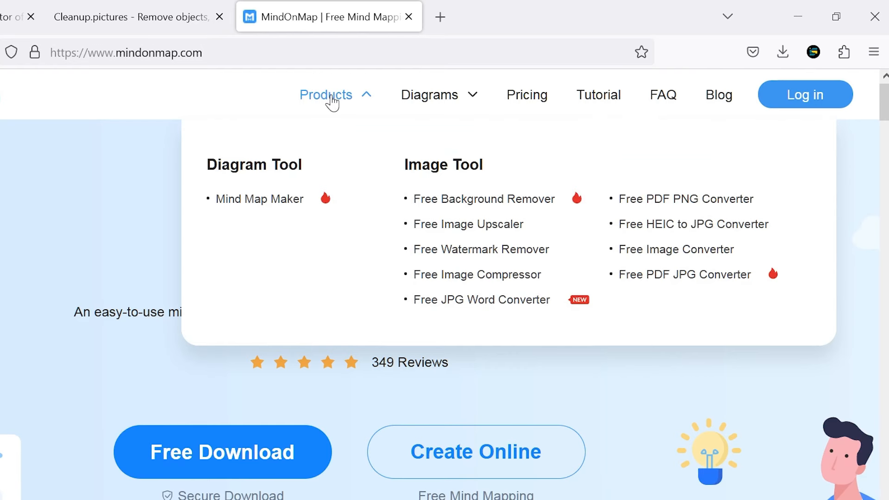
{"action": "left_click", "coordinate": [467, 224]}
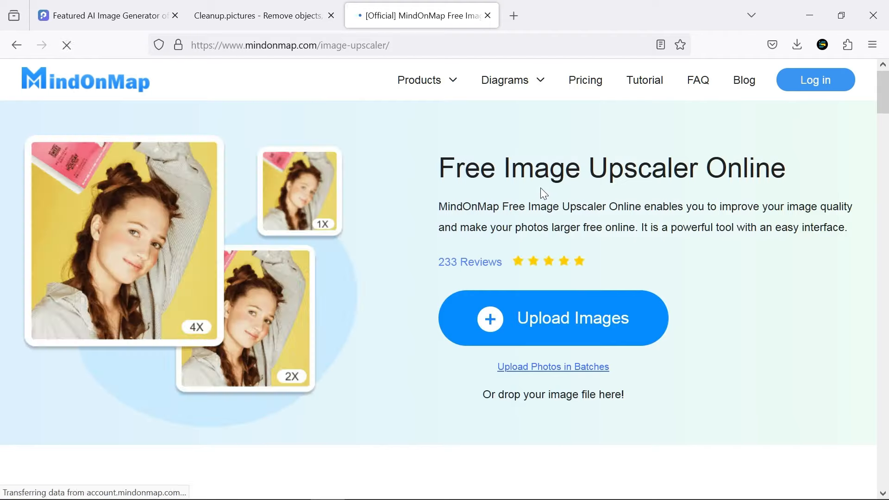
{"action": "left_click", "coordinate": [552, 318]}
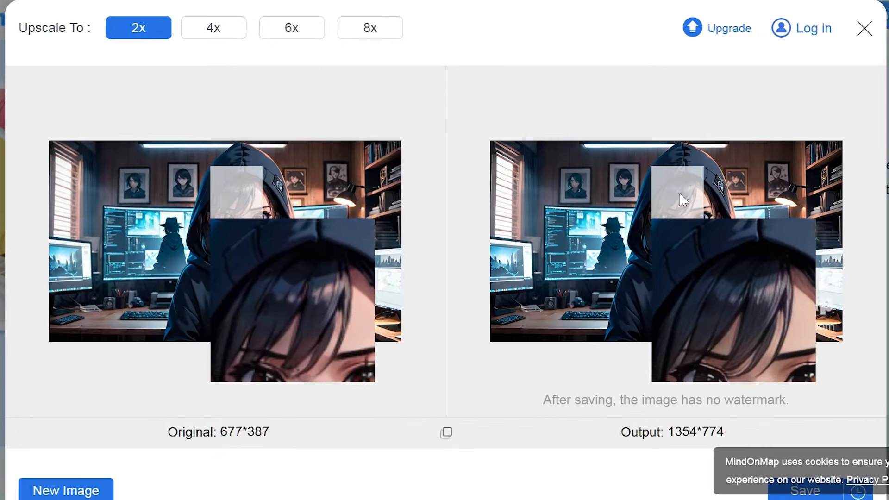
{"action": "left_click", "coordinate": [805, 490]}
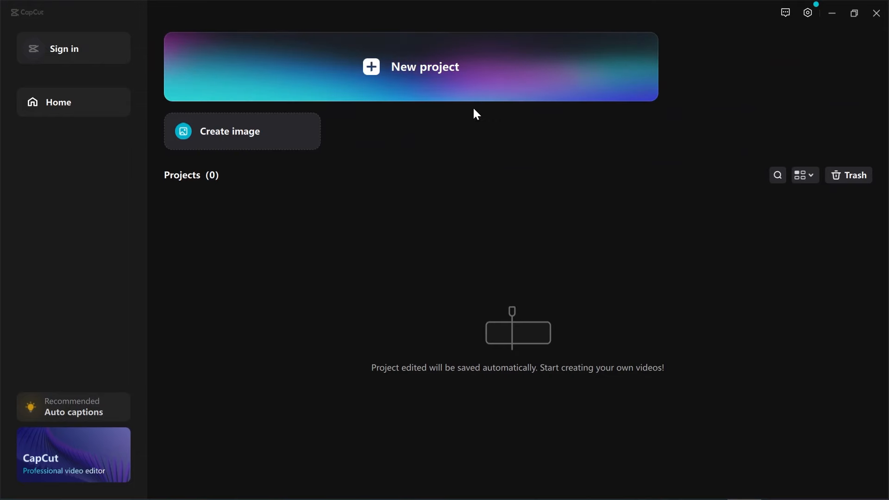
{"action": "mouse_move", "coordinate": [422, 153]}
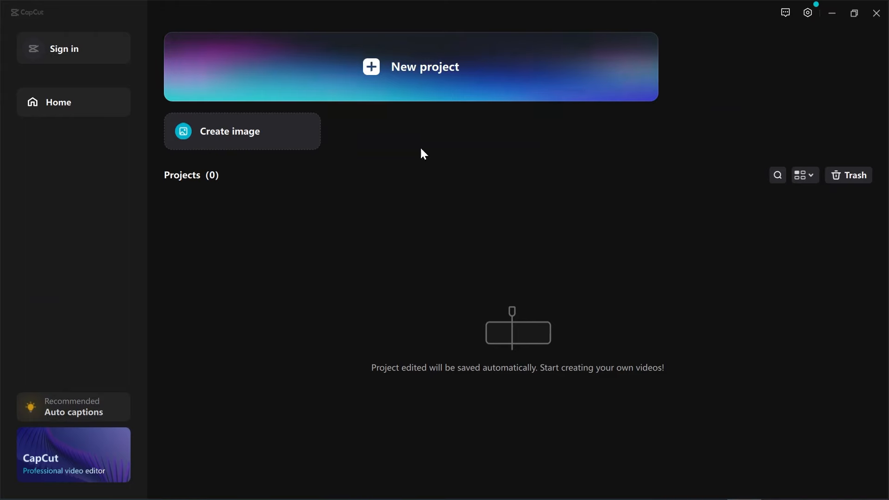
Create a new CapCut project and drag the hacker girl PNG onto the timeline.
{"action": "left_click", "coordinate": [410, 66]}
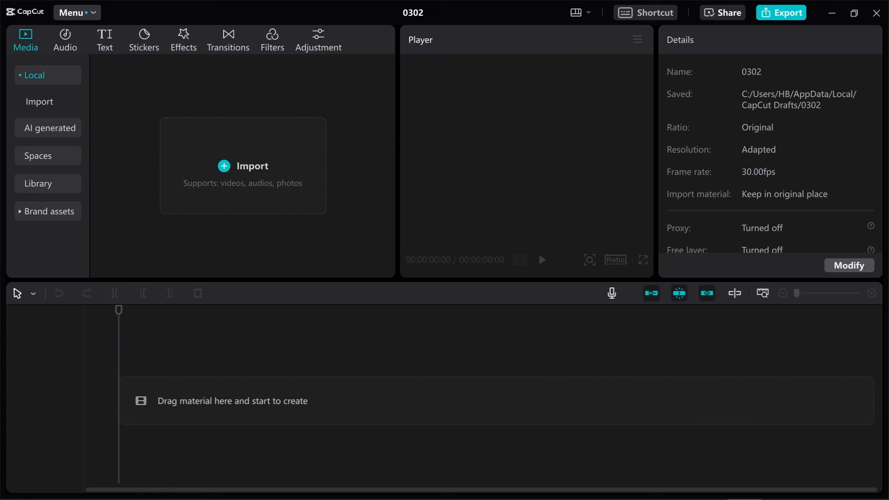
{"action": "left_click_drag", "start_coordinate": [139, 162], "coordinate": [360, 387]}
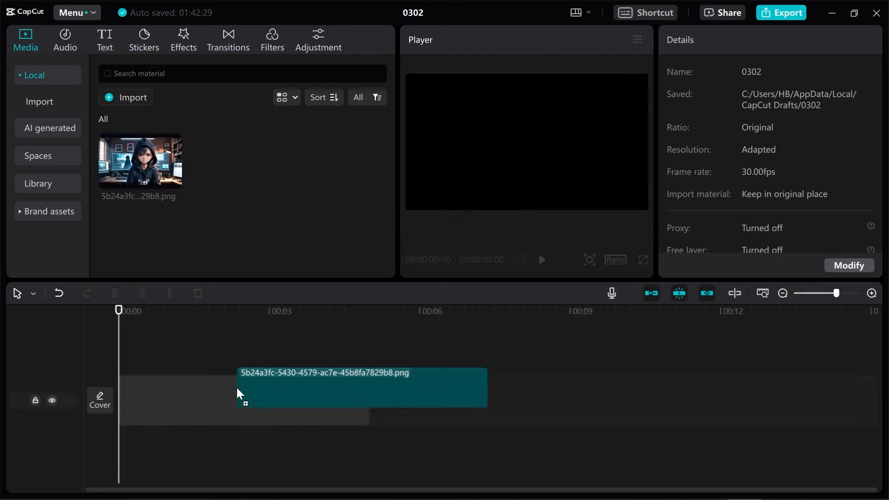
{"action": "left_click", "coordinate": [234, 162]}
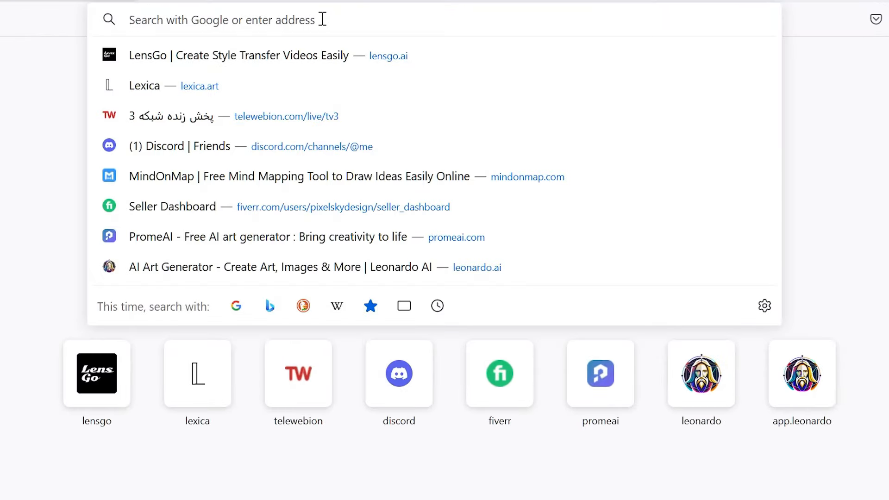
Search freepik.com for 'mouth sync pronoun' clips.
{"action": "type", "text": "freepik.co"}
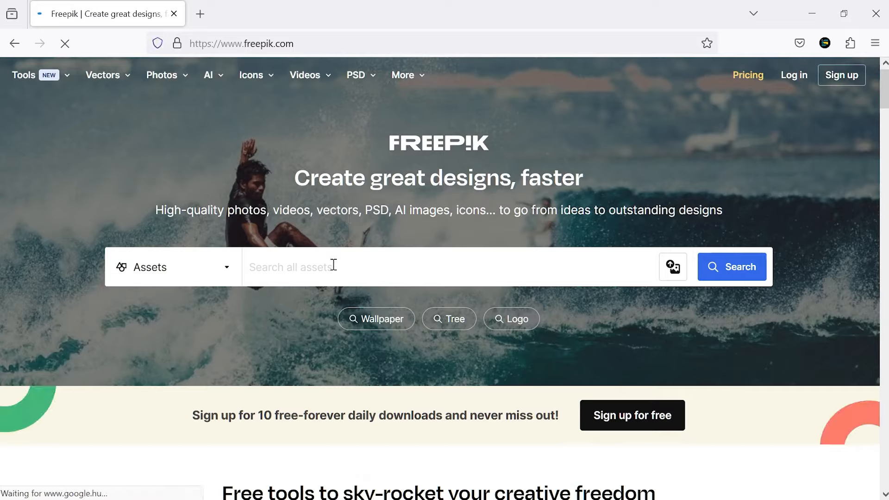
{"action": "type", "text": "mouth sync pronoun"}
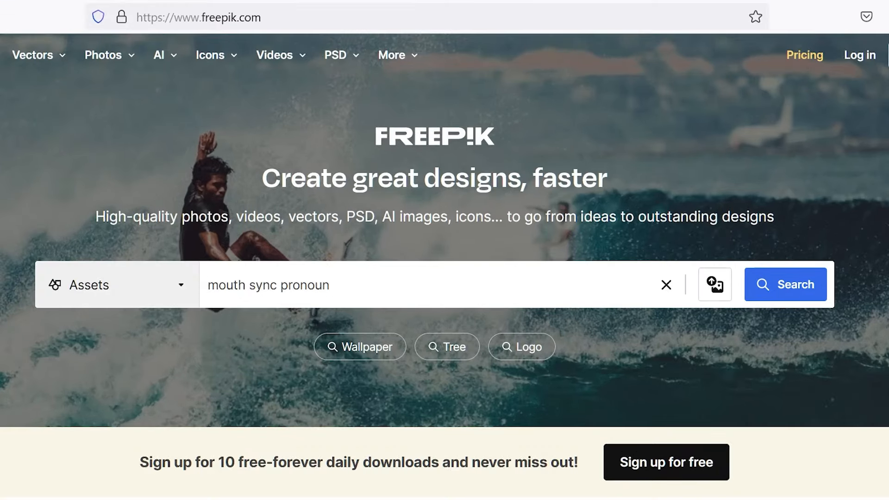
{"action": "left_click", "coordinate": [785, 284]}
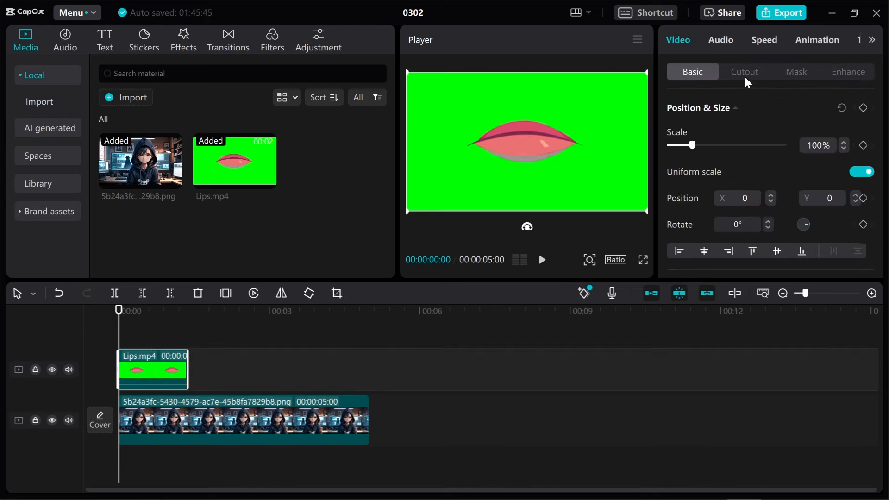
Chroma-key the green out of Lips.mp4 with Strength and Shadow at 100.
{"action": "left_click", "coordinate": [744, 72]}
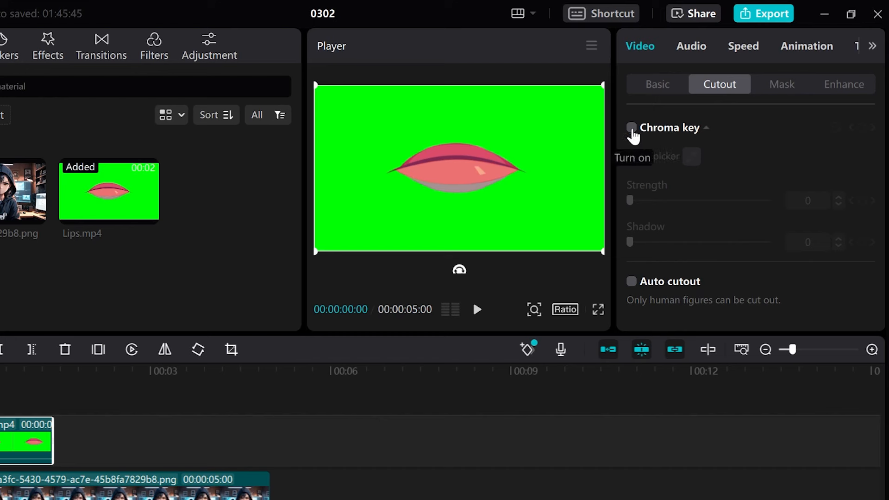
{"action": "left_click", "coordinate": [630, 127]}
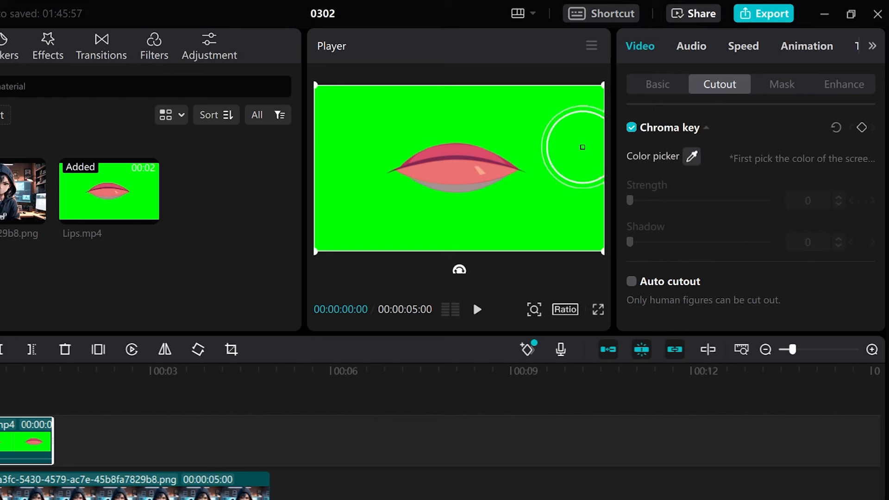
{"action": "left_click", "coordinate": [581, 147]}
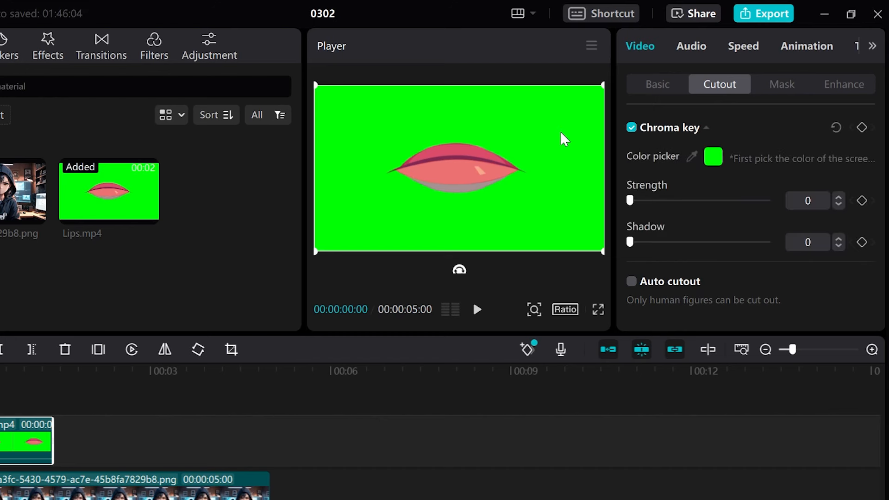
{"action": "left_click_drag", "start_coordinate": [629, 200], "coordinate": [634, 199]}
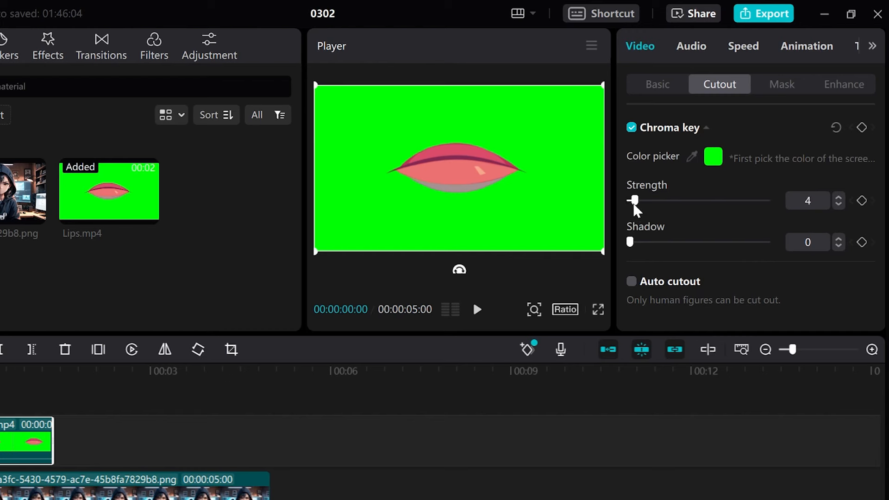
{"action": "left_click_drag", "start_coordinate": [634, 200], "coordinate": [767, 200]}
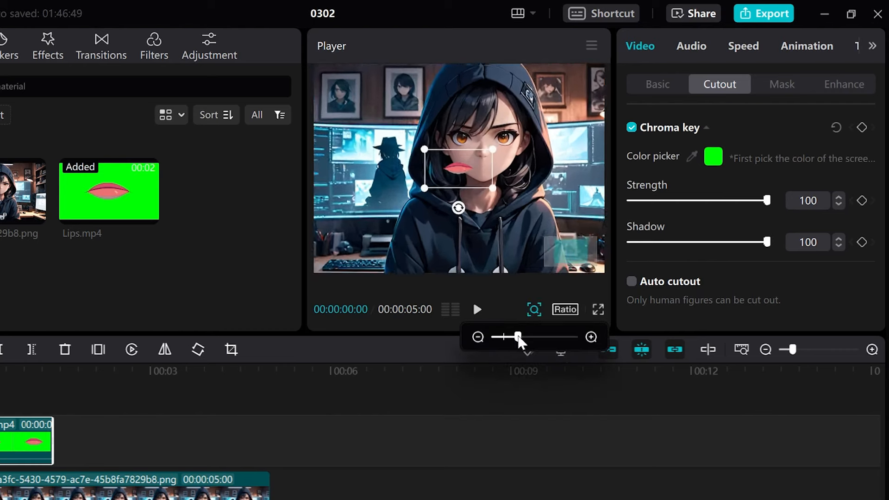
{"action": "left_click_drag", "start_coordinate": [517, 336], "coordinate": [521, 336]}
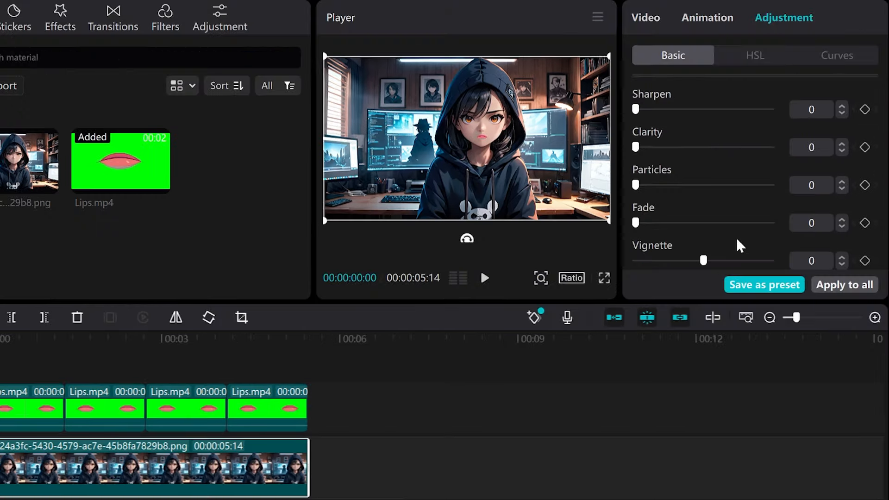
Raise Sharpen, Clarity, Particles, Vignette and Whites, then add By the Fireplace effect.
{"action": "left_click_drag", "start_coordinate": [703, 260], "coordinate": [746, 260]}
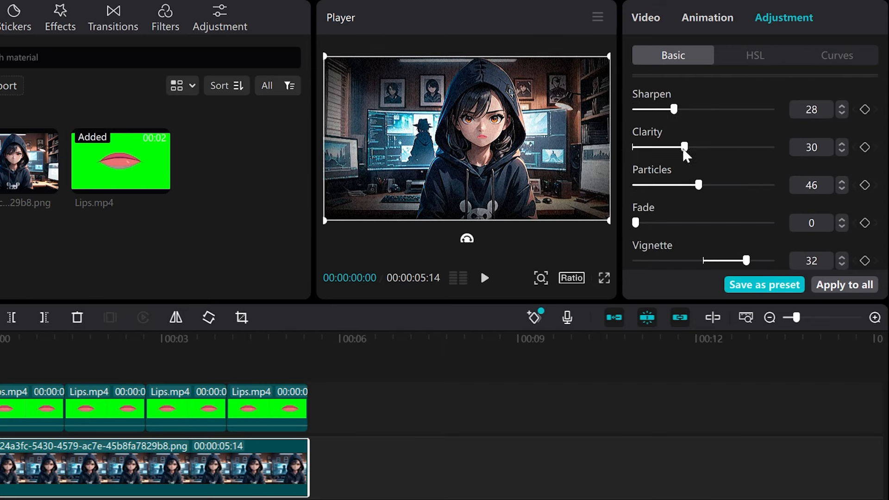
{"action": "scroll", "scroll_direction": "down", "scroll_amount": 3}
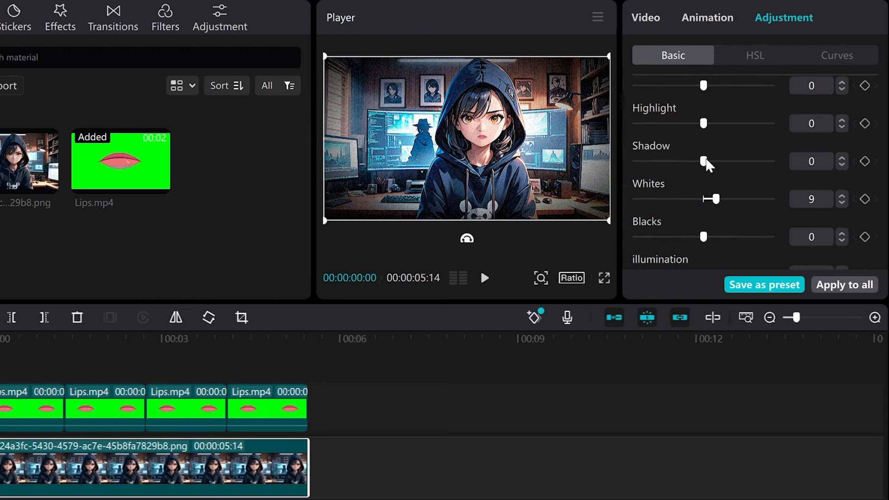
{"action": "left_click", "coordinate": [213, 17]}
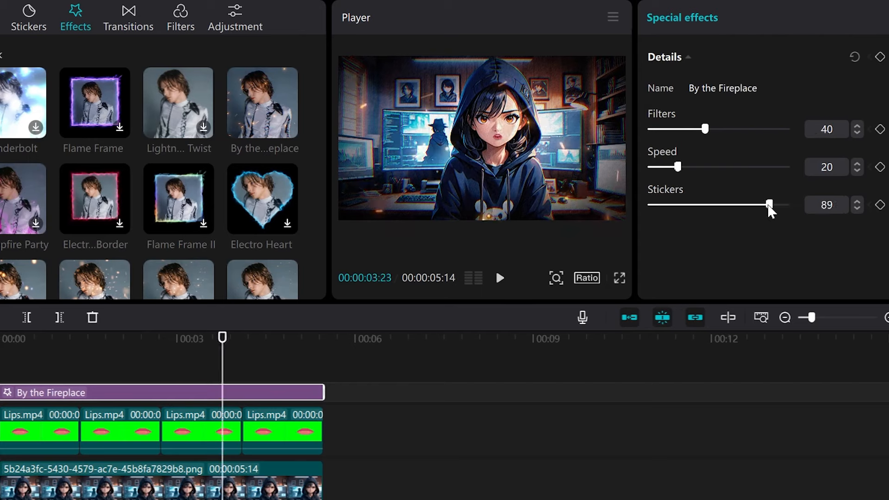
Lower the fireplace effect's stickers and speed, then start an export titled 'Hacker Girl'.
{"action": "left_click_drag", "start_coordinate": [769, 205], "coordinate": [755, 205]}
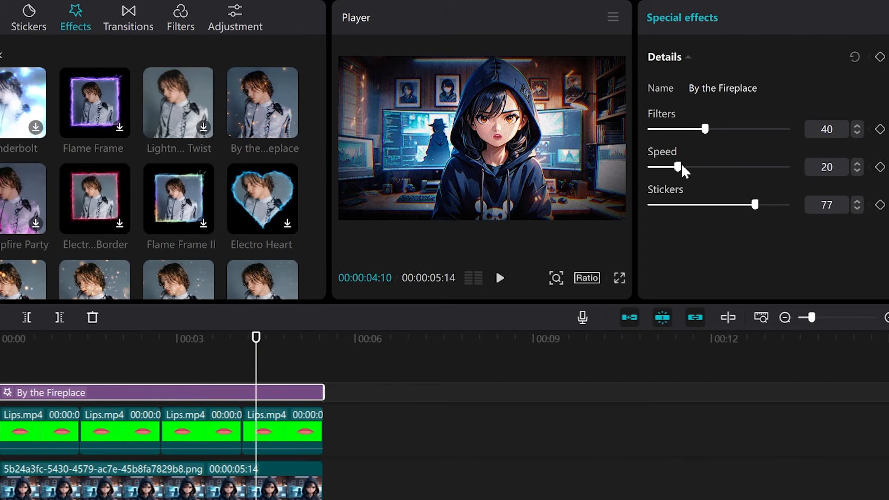
{"action": "left_click_drag", "start_coordinate": [677, 166], "coordinate": [666, 166]}
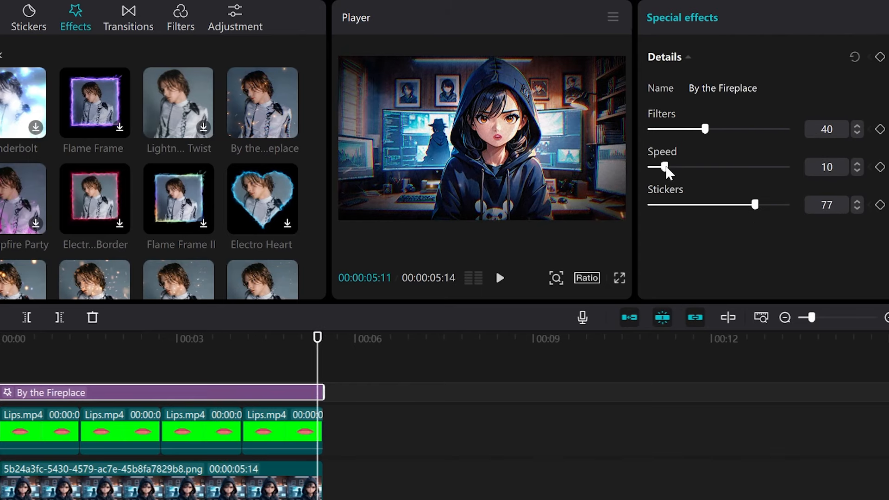
{"action": "left_click", "coordinate": [786, 13]}
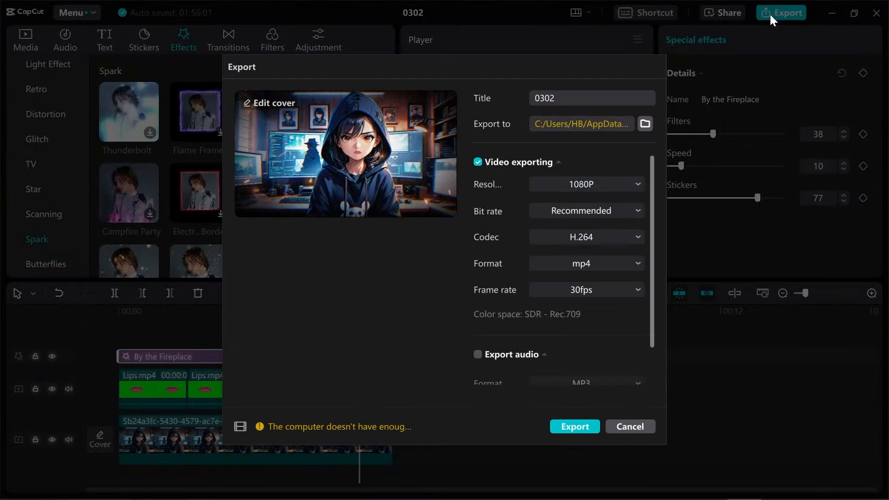
{"action": "type", "text": "Hacker Girl"}
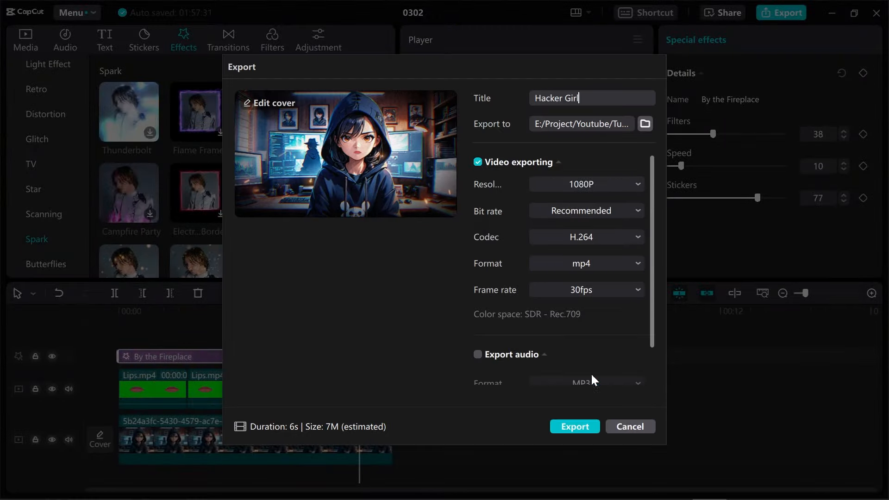